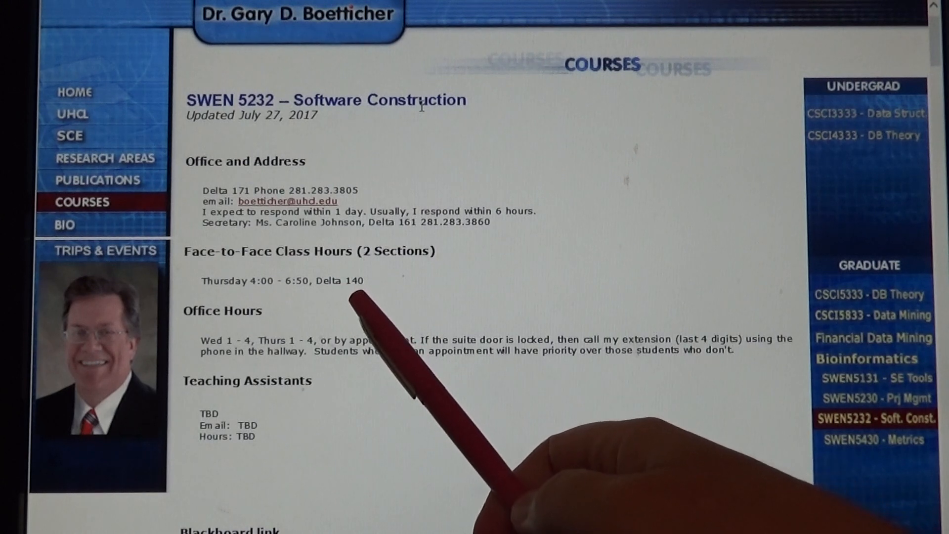
mouse_move(302, 393)
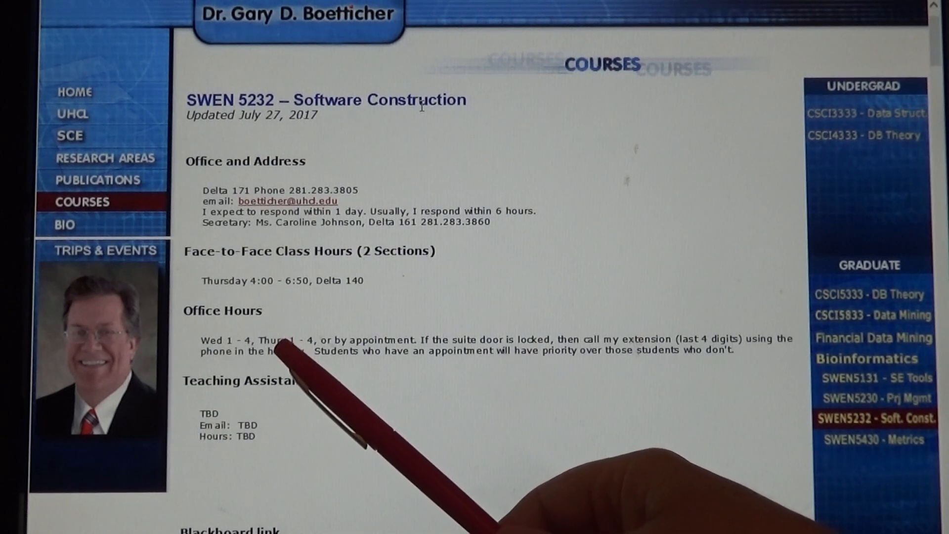
mouse_move(272, 436)
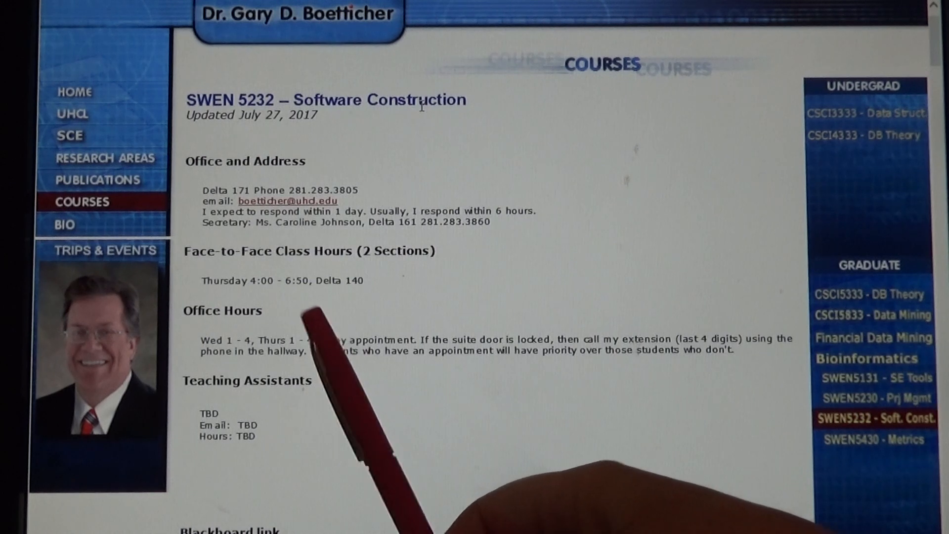
mouse_move(496, 387)
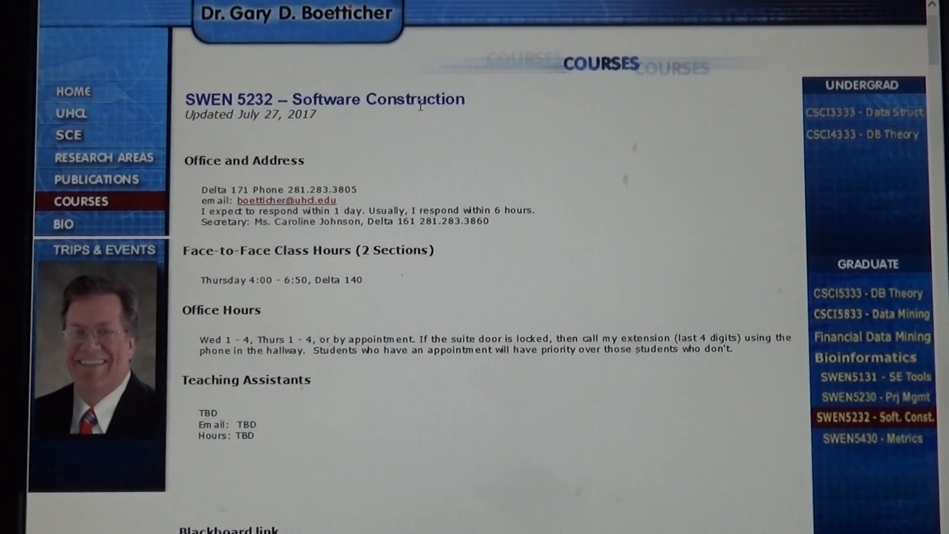
scroll(down, 3)
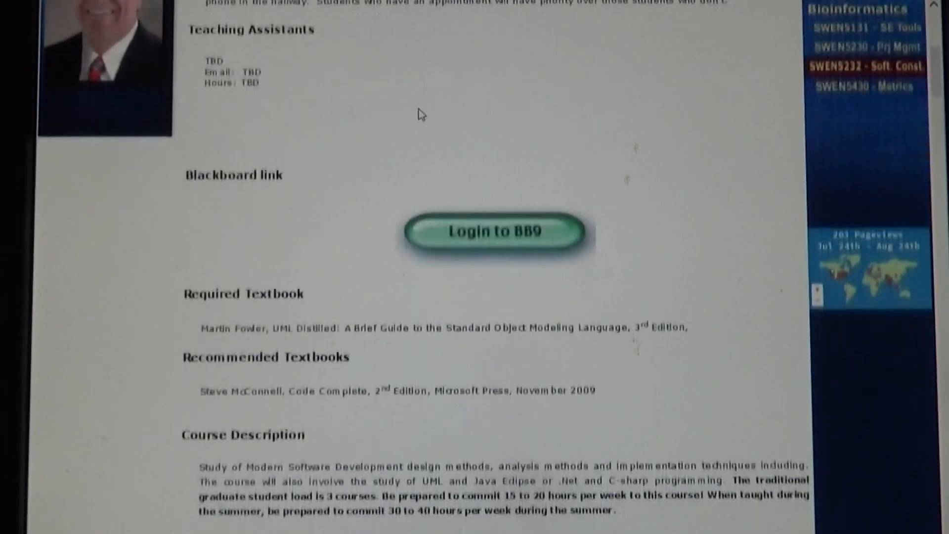
scroll(down, 3)
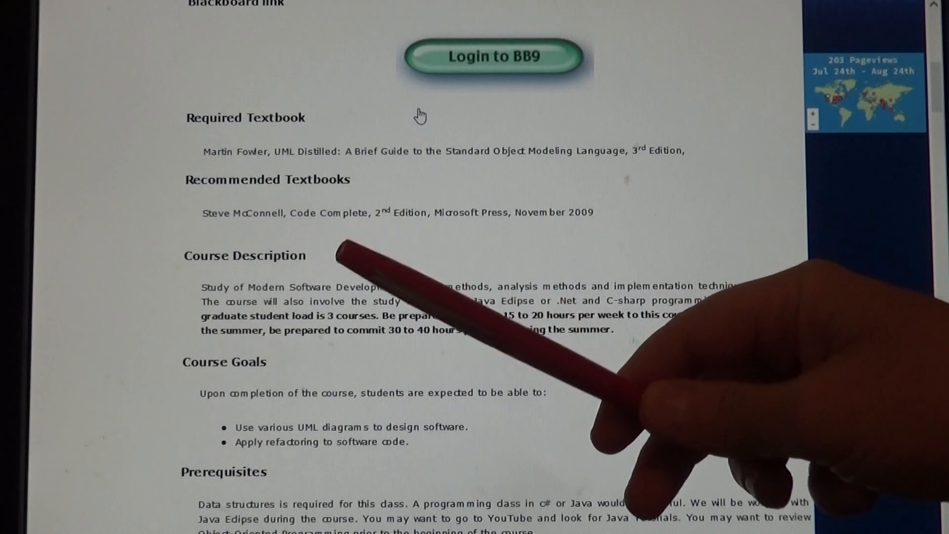
mouse_move(424, 127)
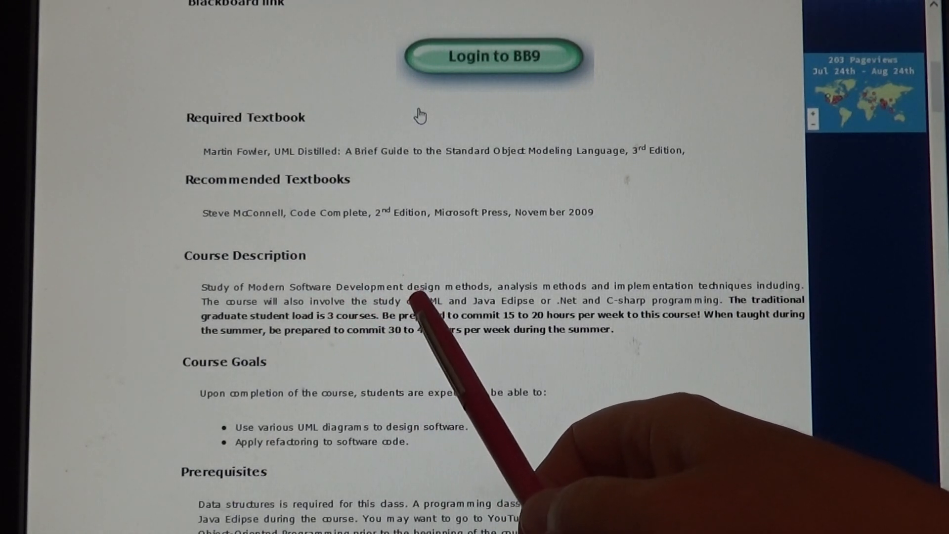
mouse_move(497, 332)
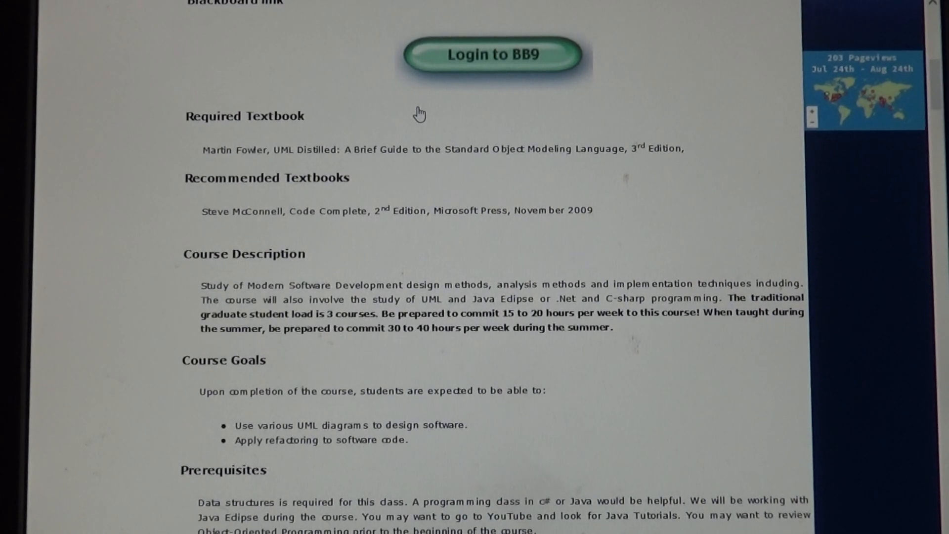
scroll(down, 3)
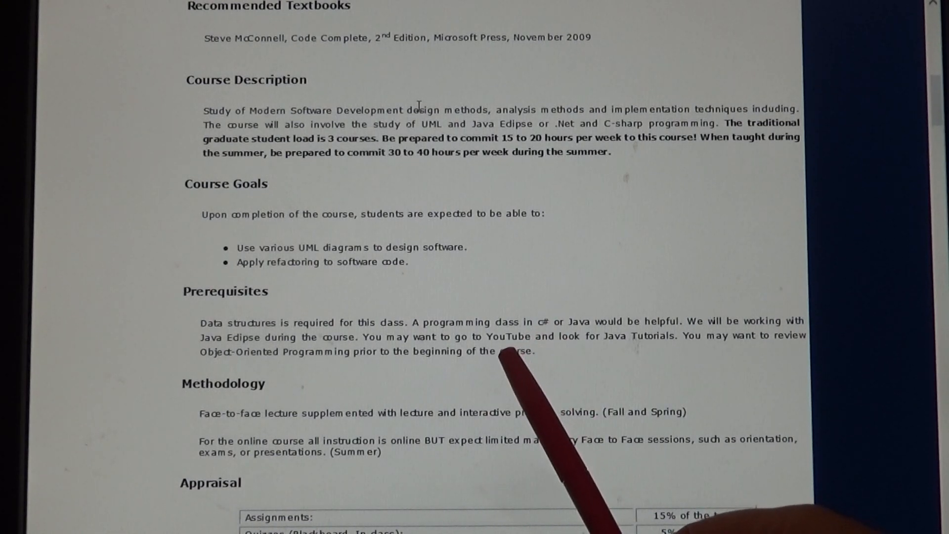
mouse_move(502, 424)
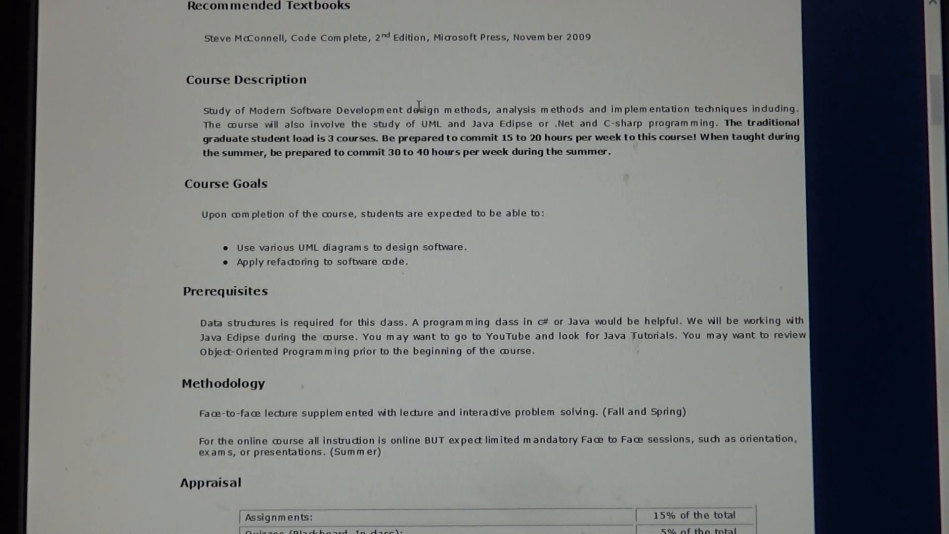
scroll(down, 3)
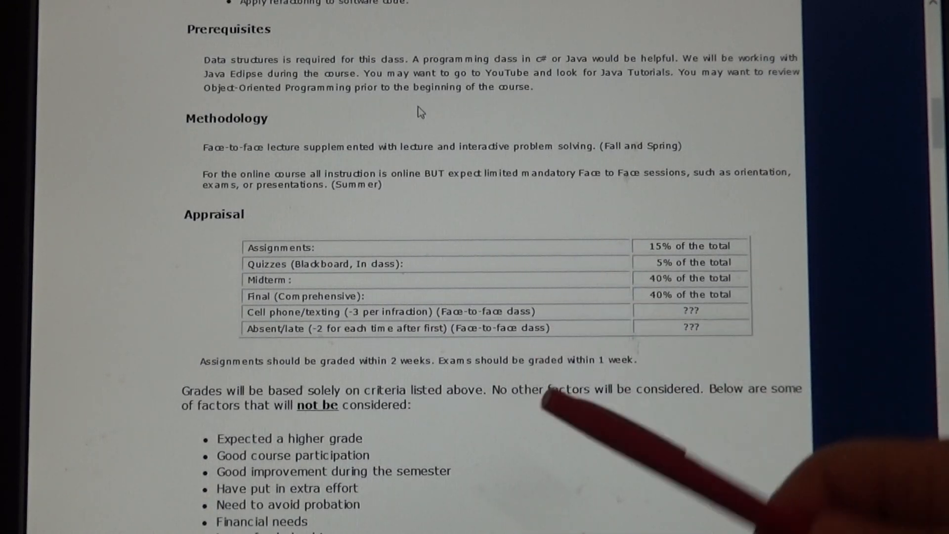
scroll(down, 3)
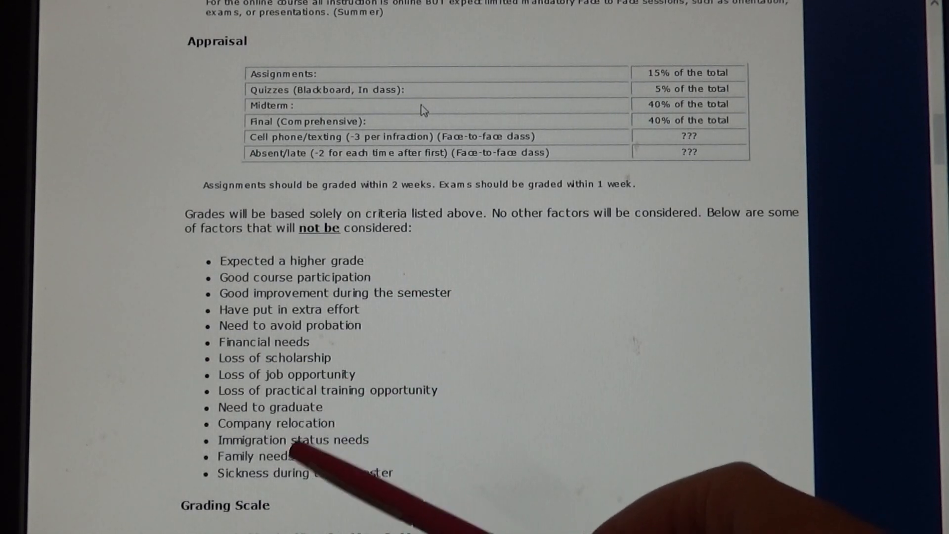
scroll(down, 3)
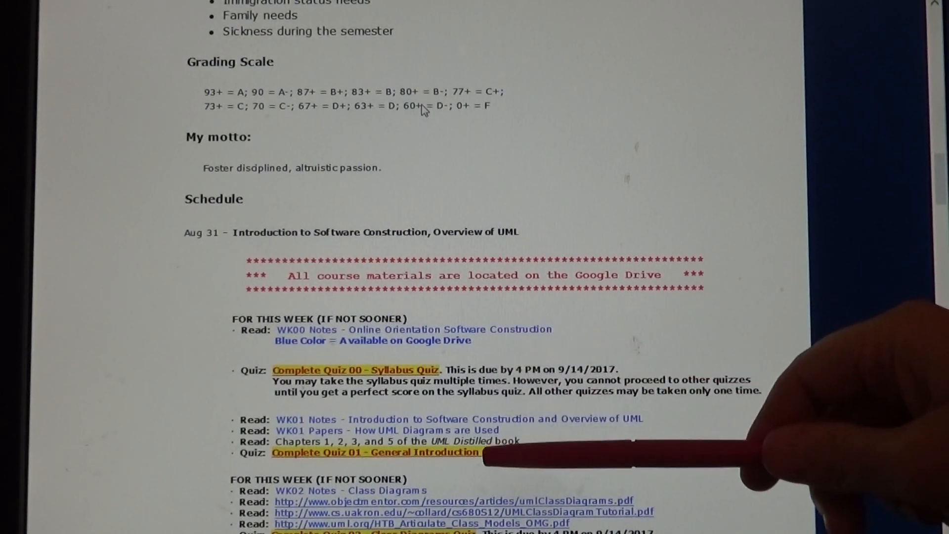
mouse_move(605, 450)
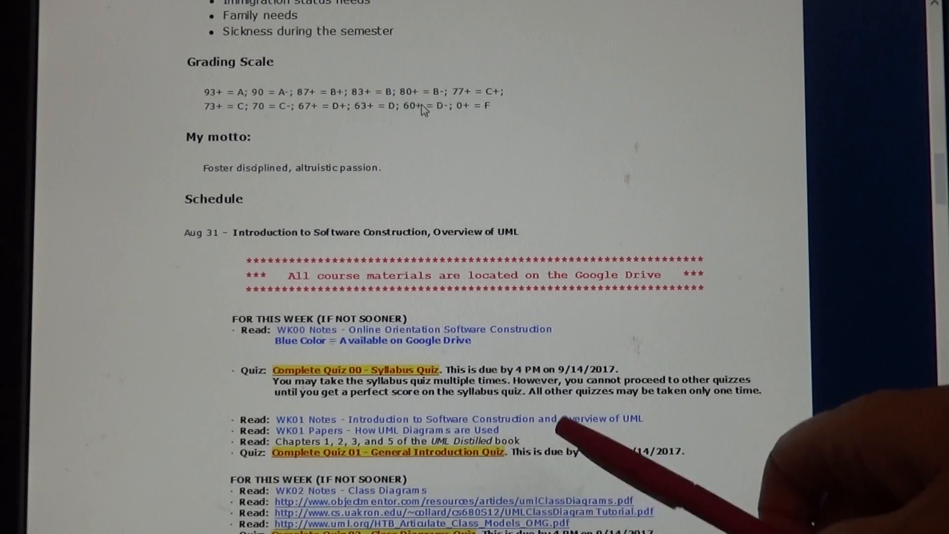
mouse_move(545, 436)
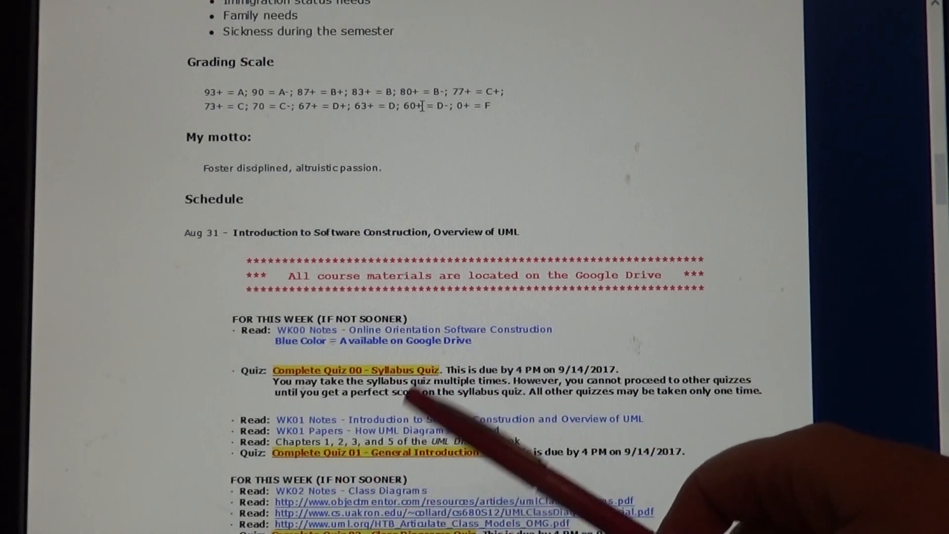
mouse_move(545, 394)
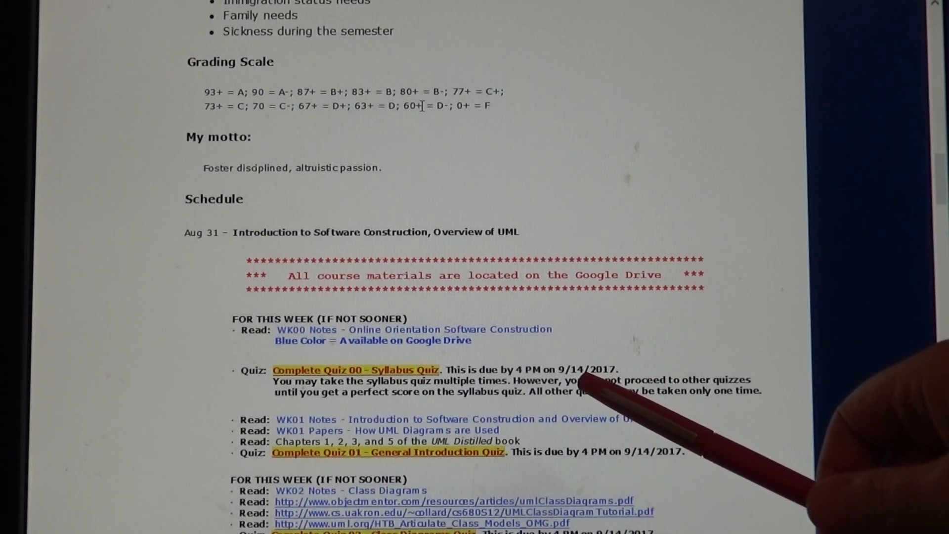
mouse_move(605, 388)
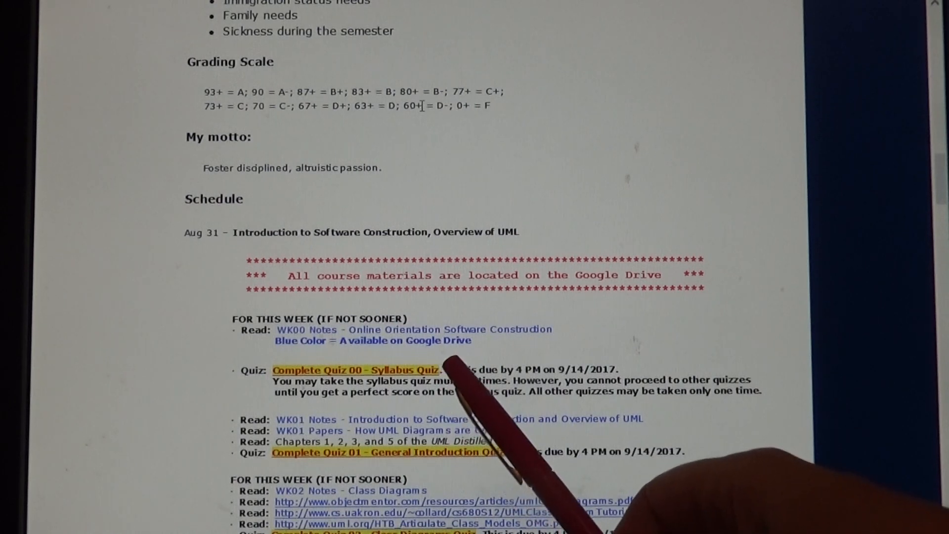
mouse_move(484, 411)
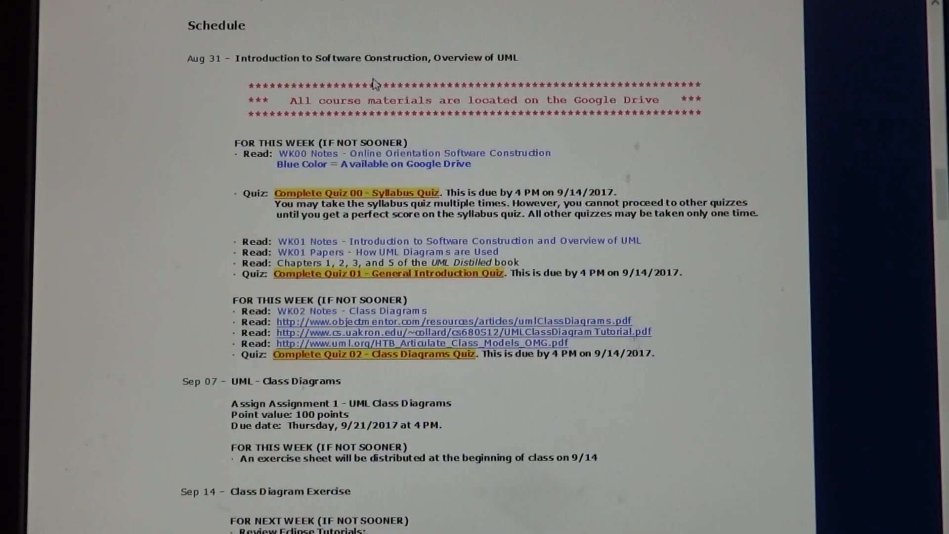
scroll(down, 3)
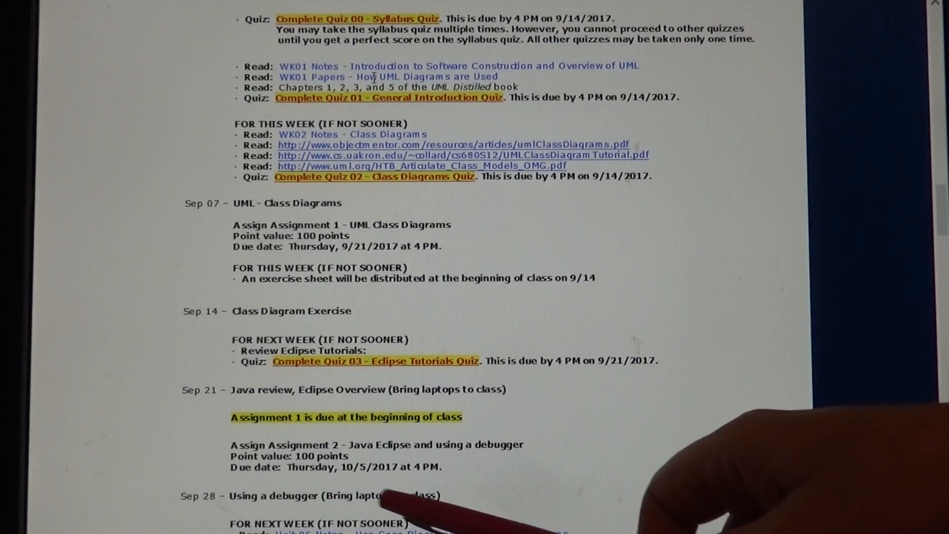
scroll(down, 3)
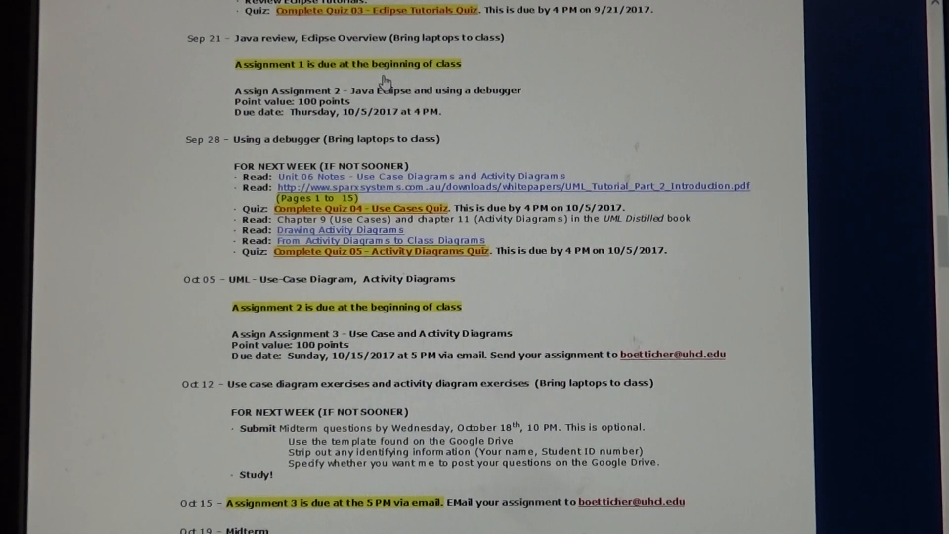
scroll(down, 3)
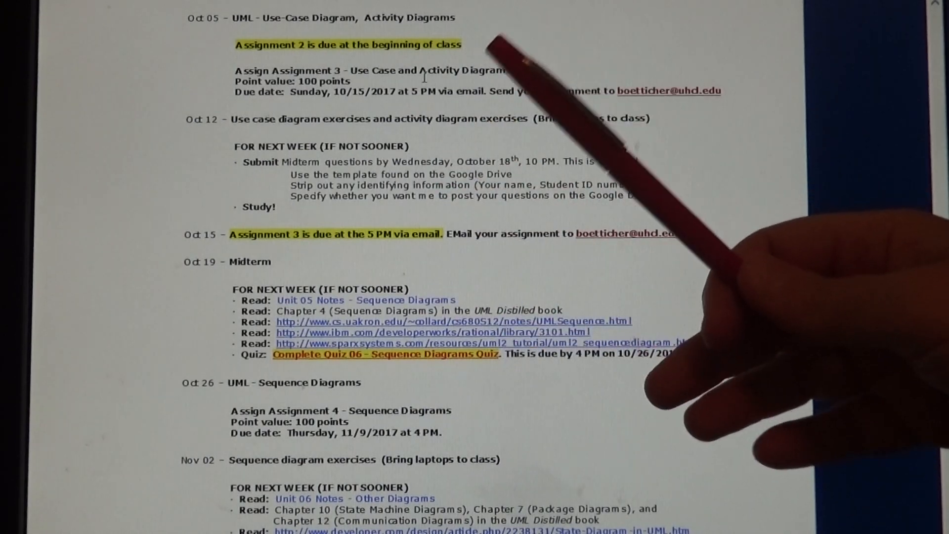
mouse_move(436, 242)
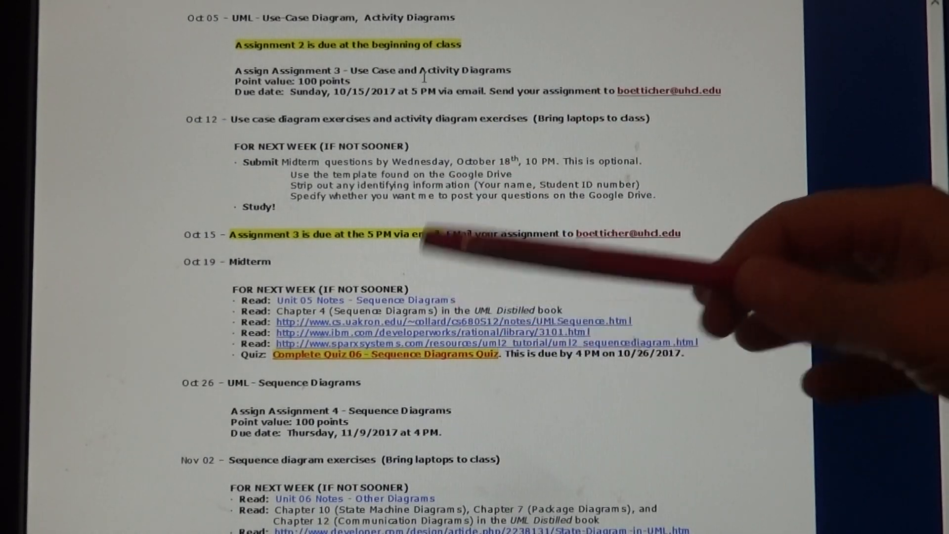